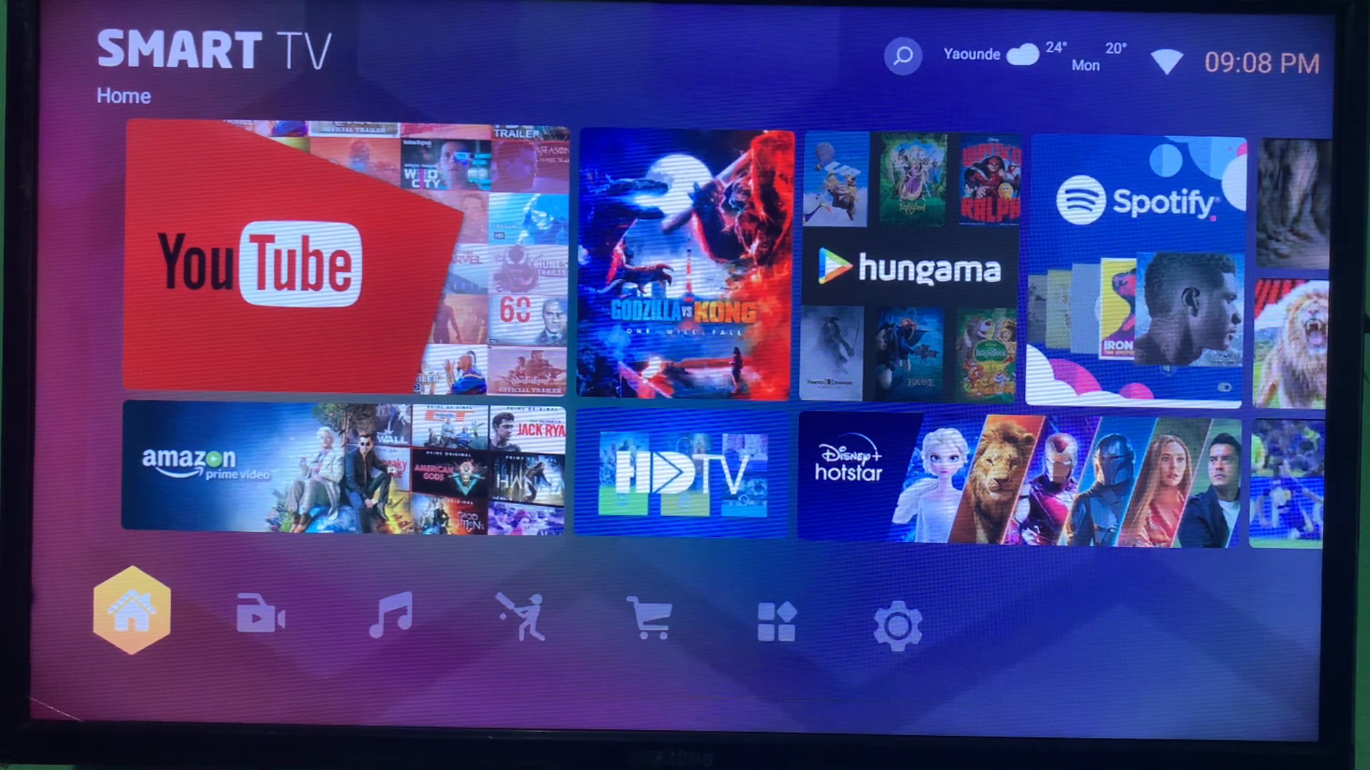
# Step: Move from the home section along the bottom bar to Installed apps
pyautogui.click(258, 615)
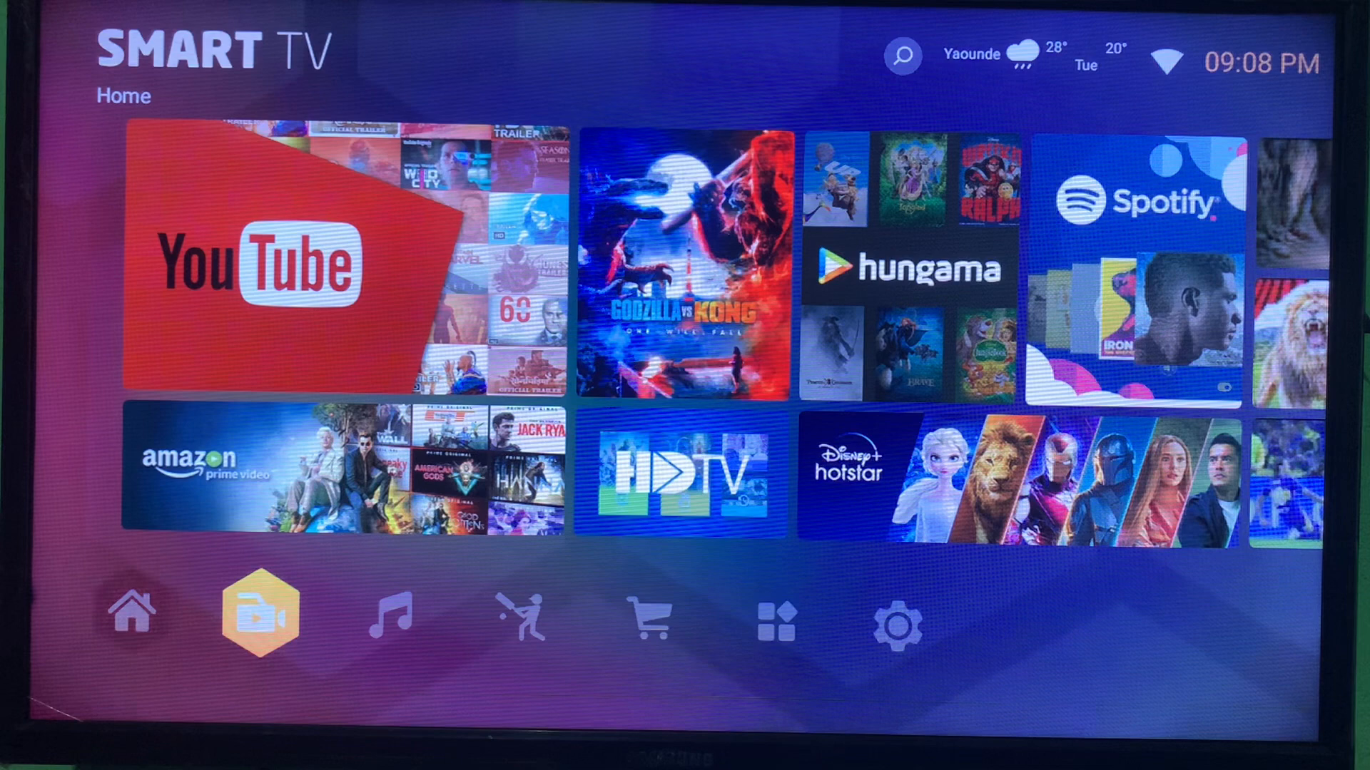
pyautogui.click(776, 620)
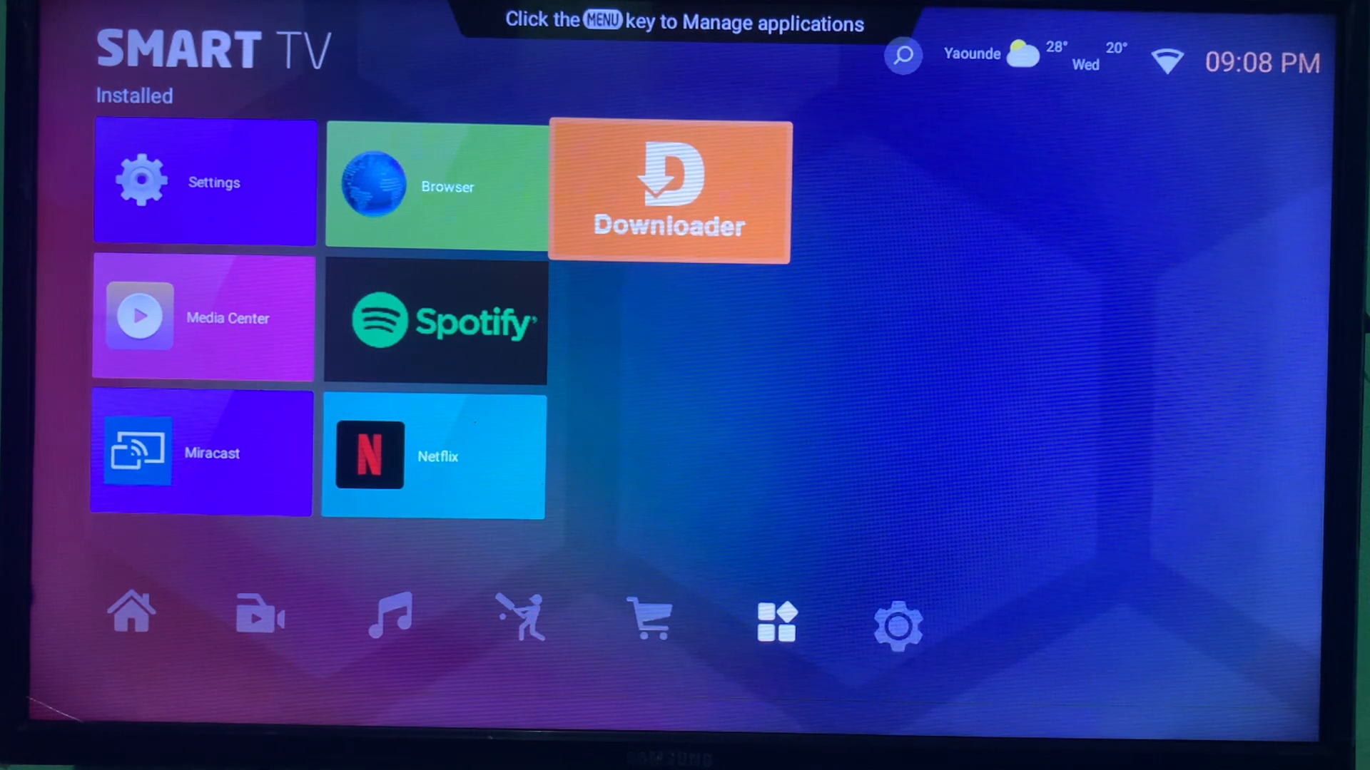
# Step: Launch the Downloader tile from the Installed apps grid
pyautogui.click(669, 190)
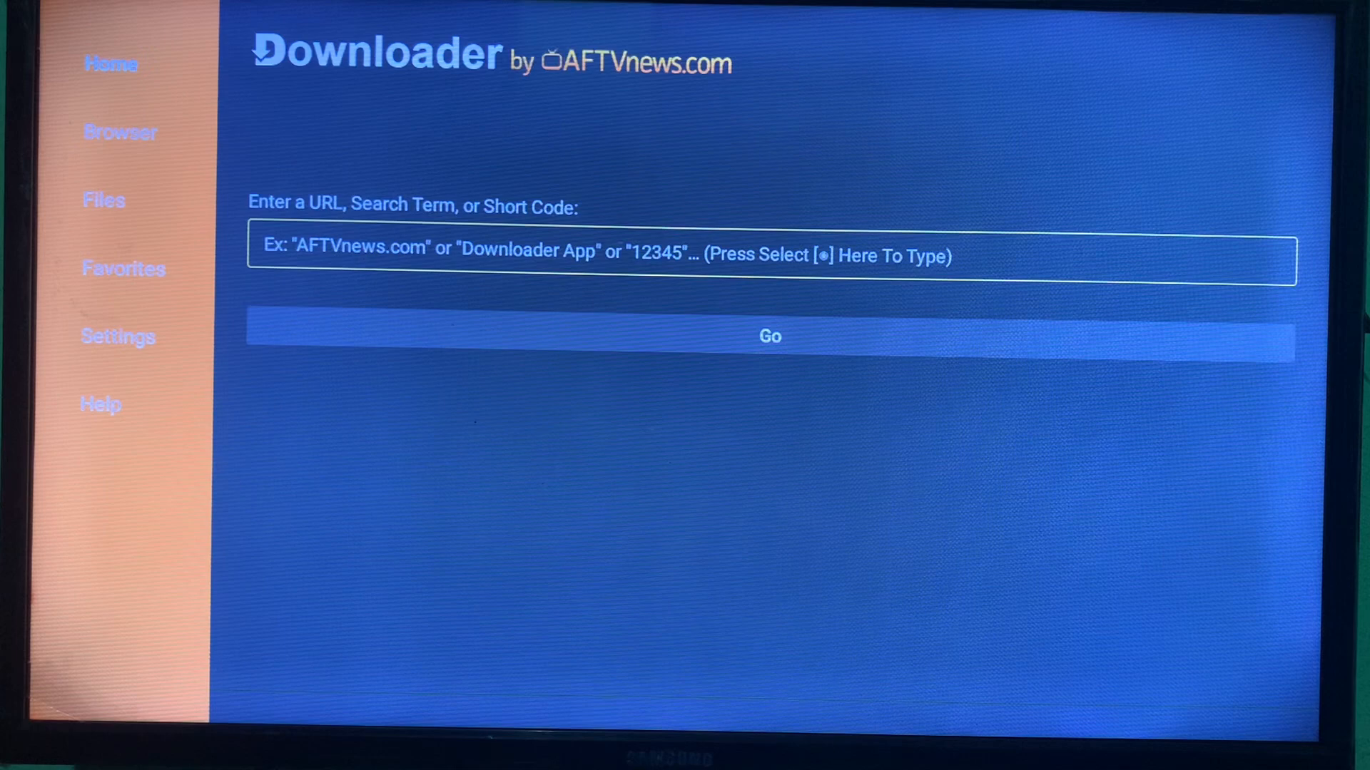
# Step: Enter "vlc" in the URL/Search Term field using the on-screen keyboard
pyautogui.click(769, 256)
pyautogui.write('v')
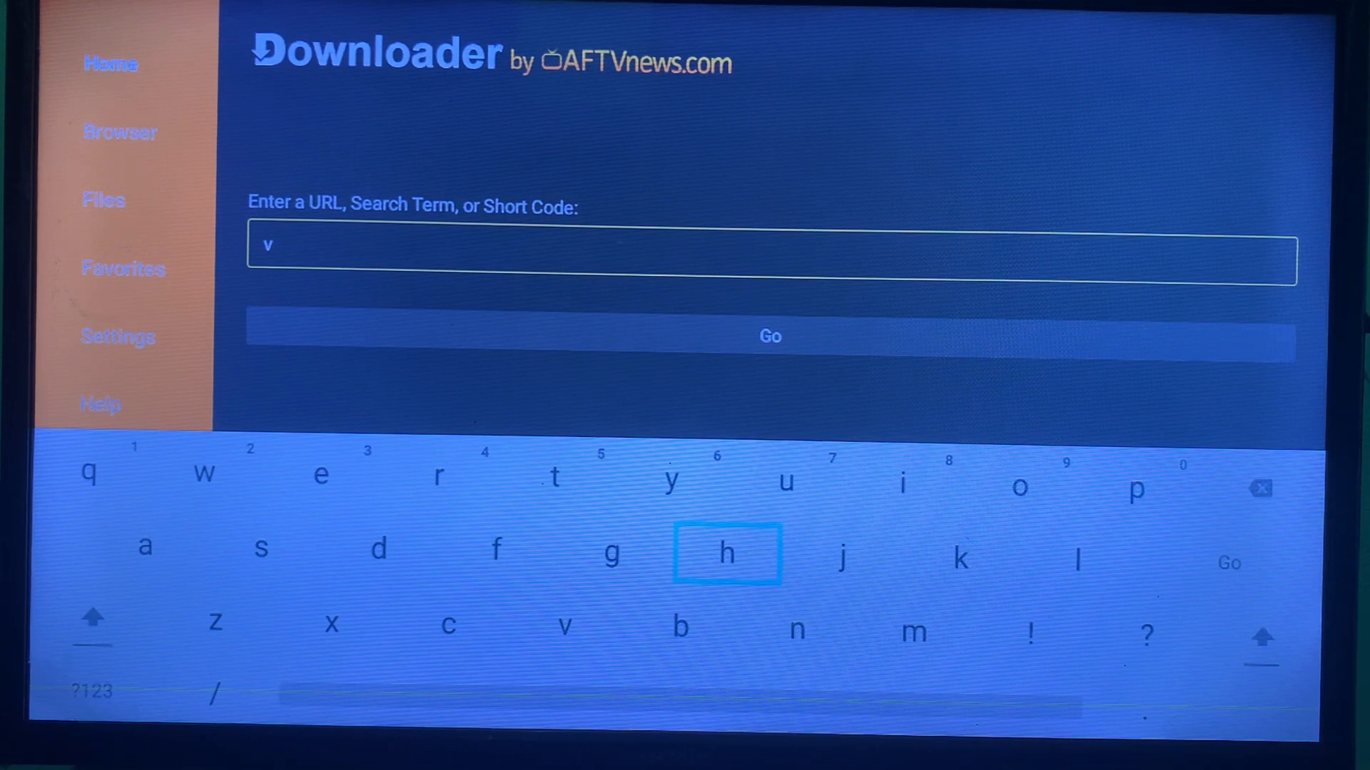
pyautogui.moveTo(1077, 561)
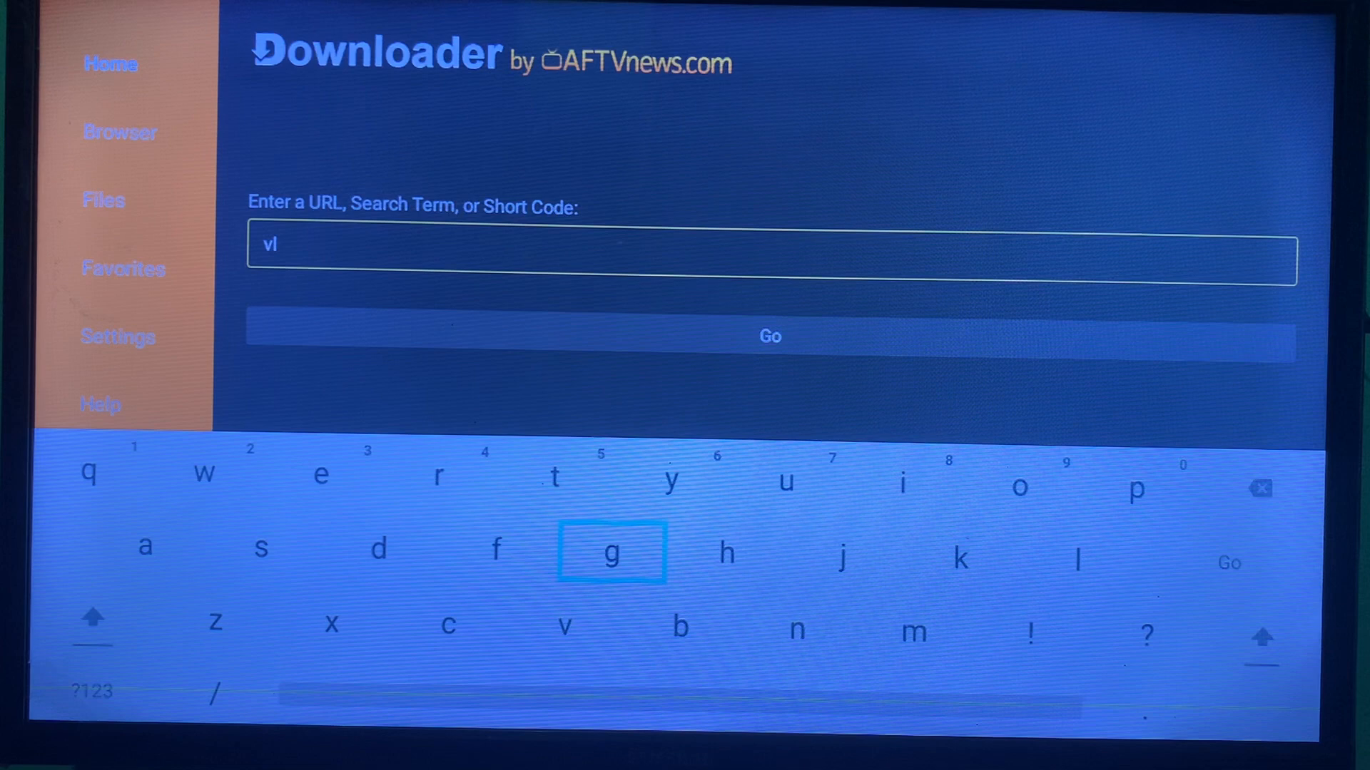
pyautogui.click(448, 625)
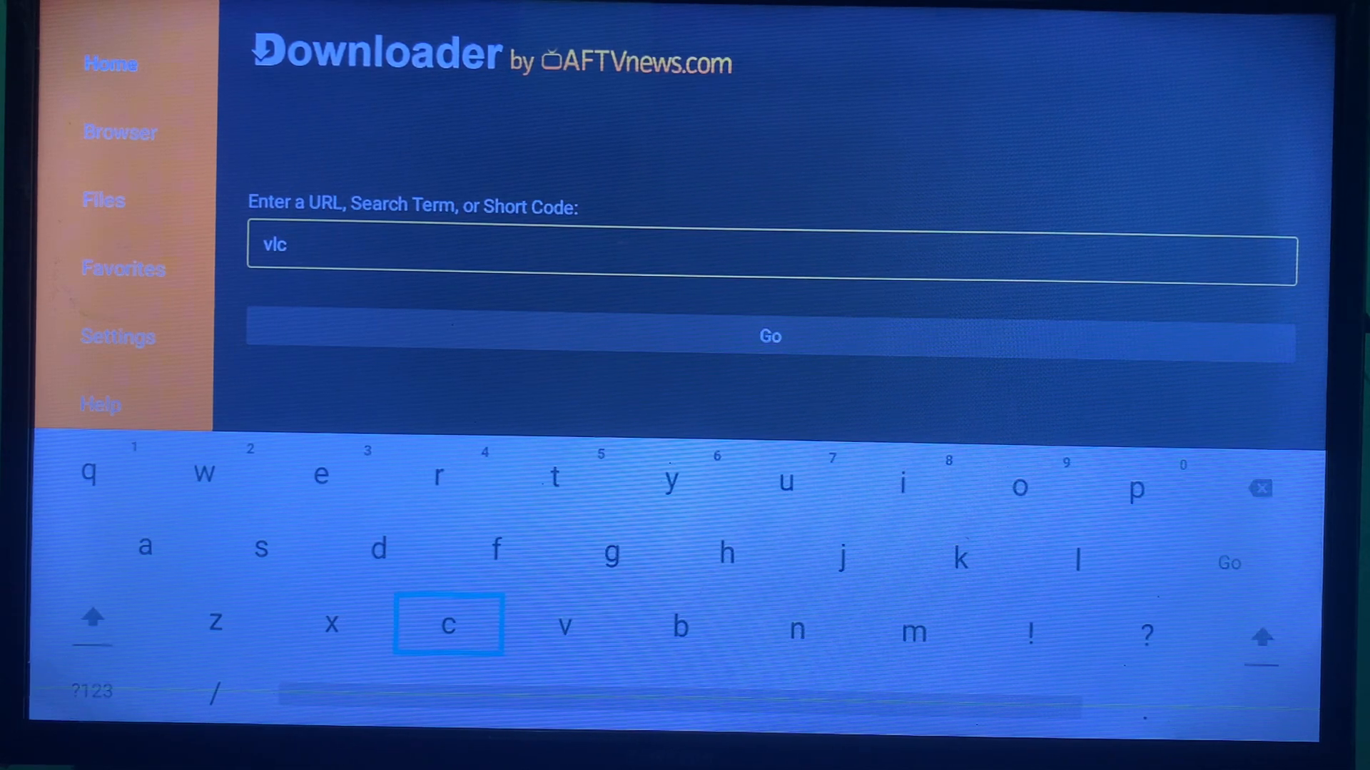
pyautogui.moveTo(726, 552)
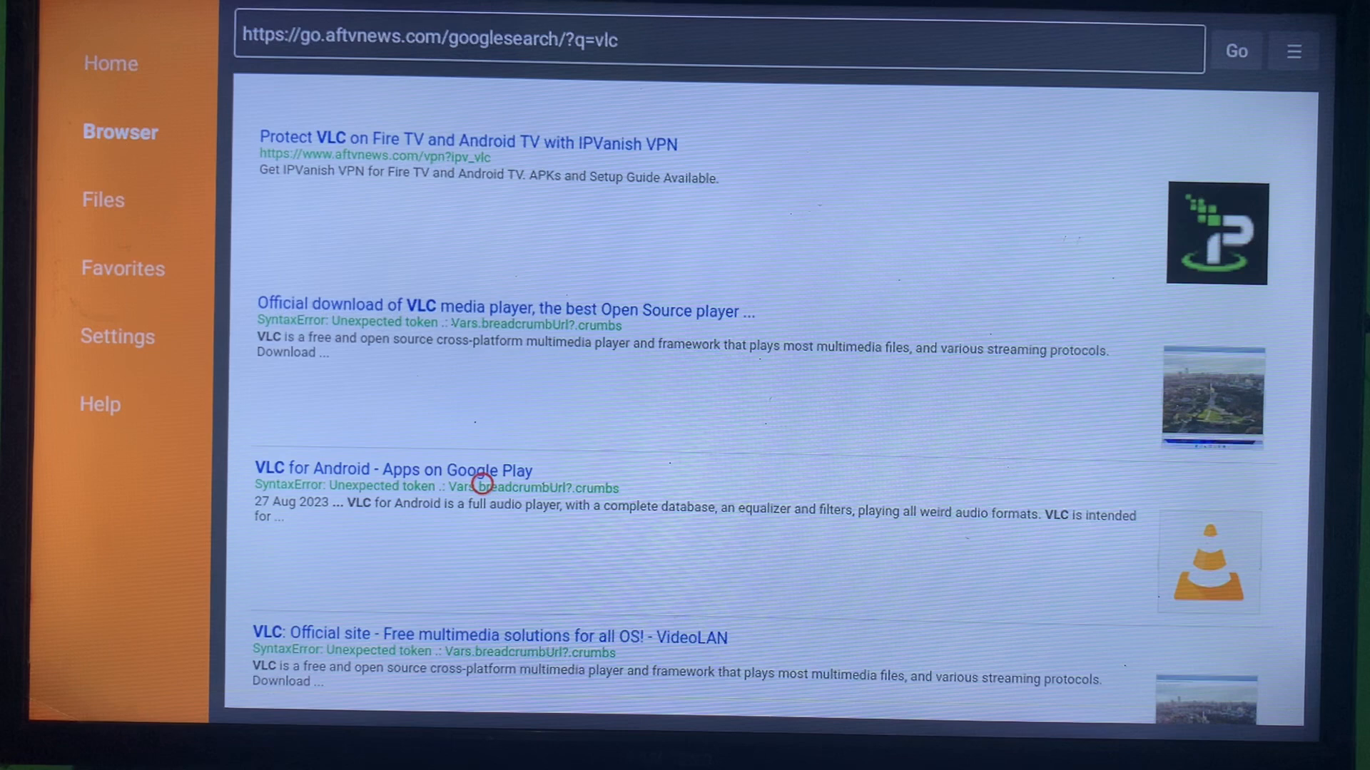
# Step: Open the 'VLC for Android - Apps on Google Play' search result
pyautogui.click(391, 469)
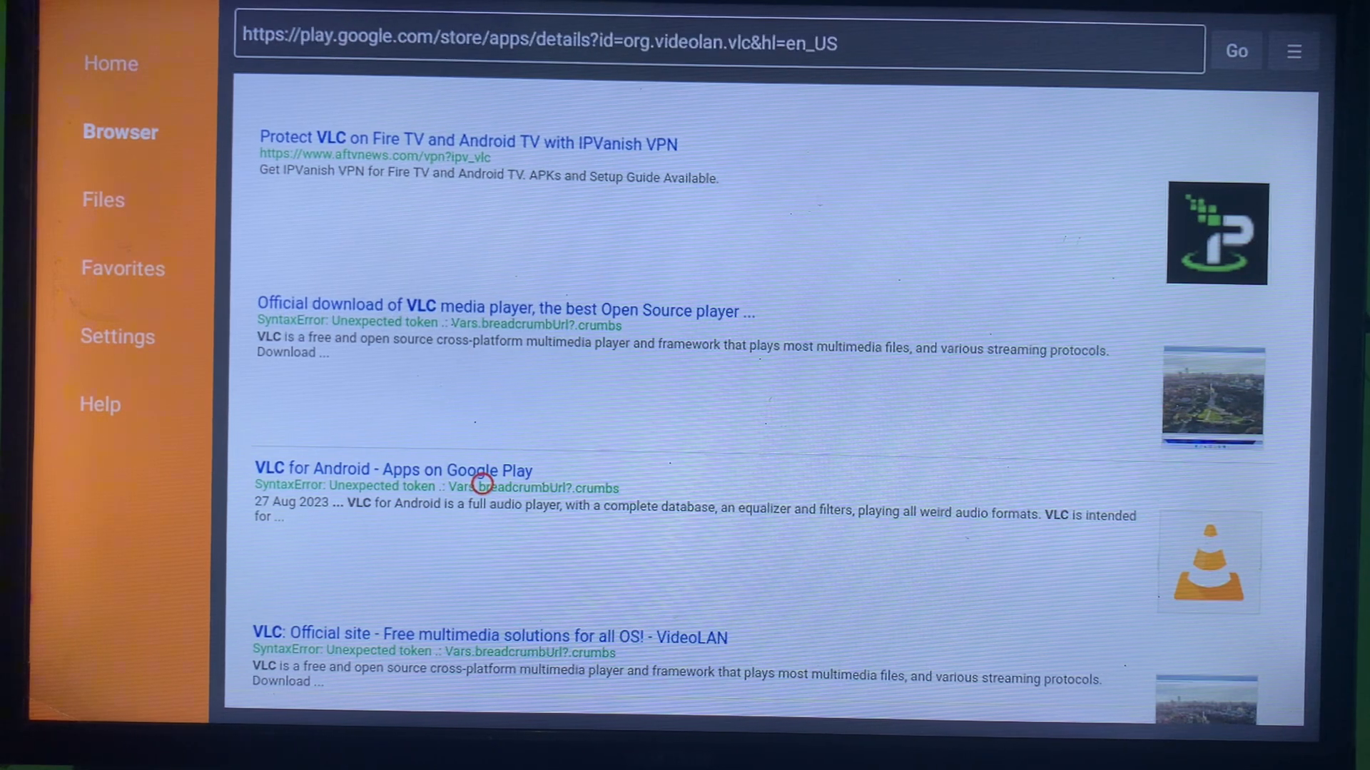